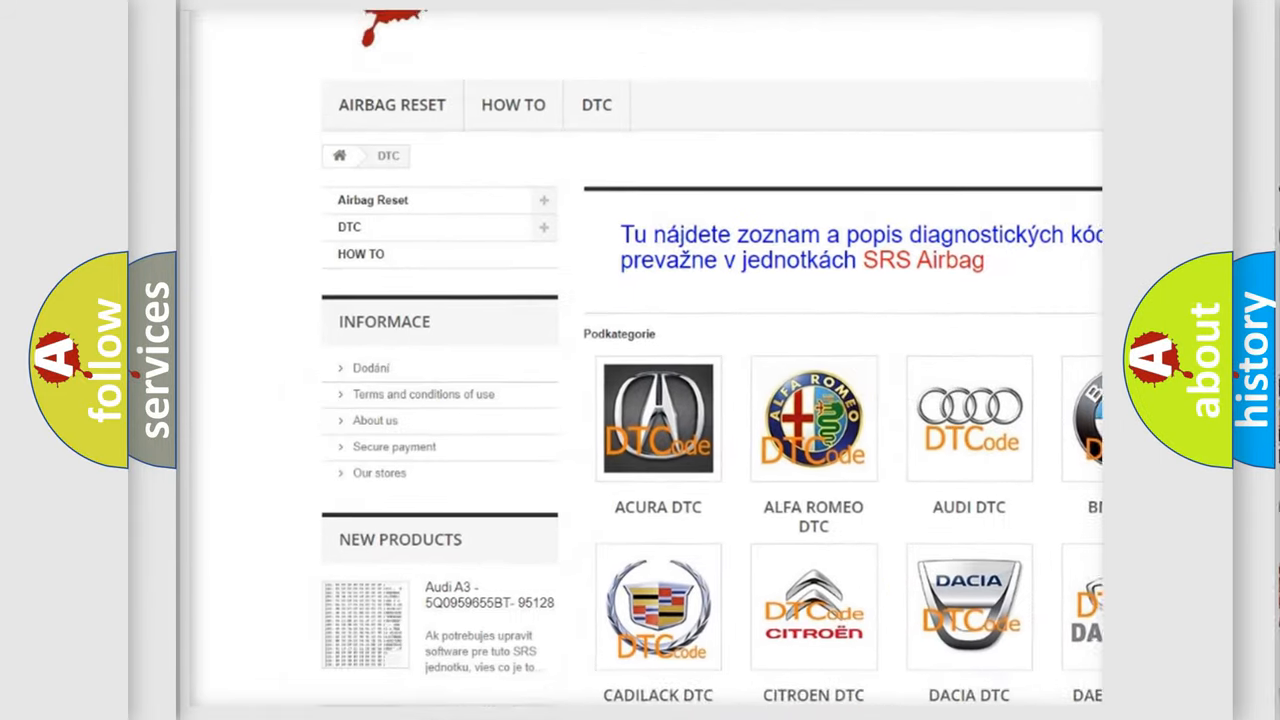
{"action": "scroll", "scroll_direction": "down", "scroll_amount": 3}
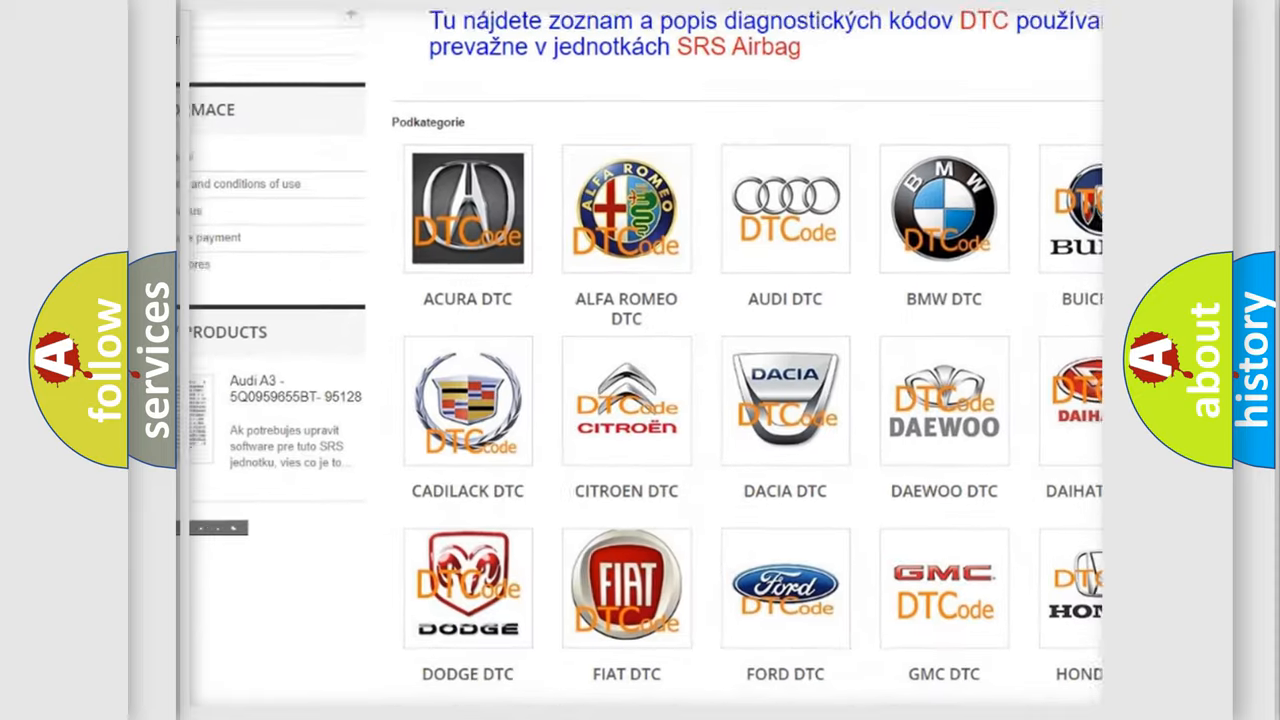
{"action": "scroll", "scroll_direction": "down", "scroll_amount": 3}
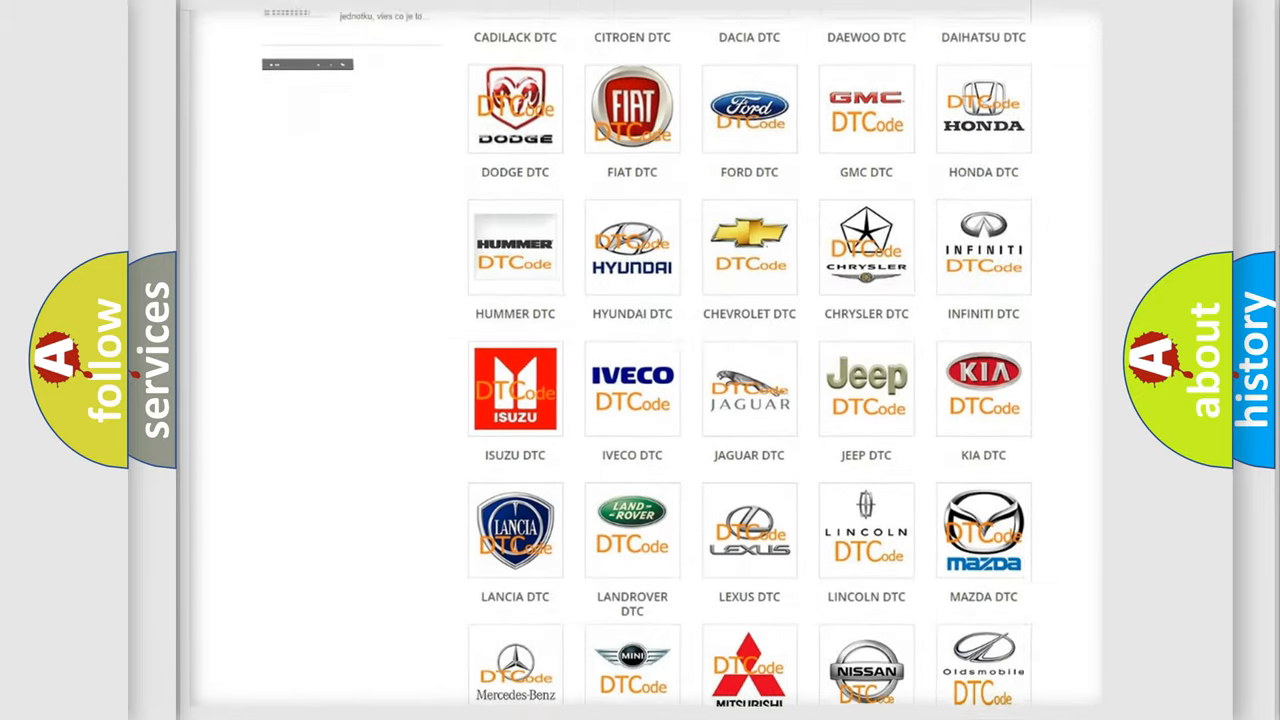
{"action": "scroll", "scroll_direction": "down", "scroll_amount": 3}
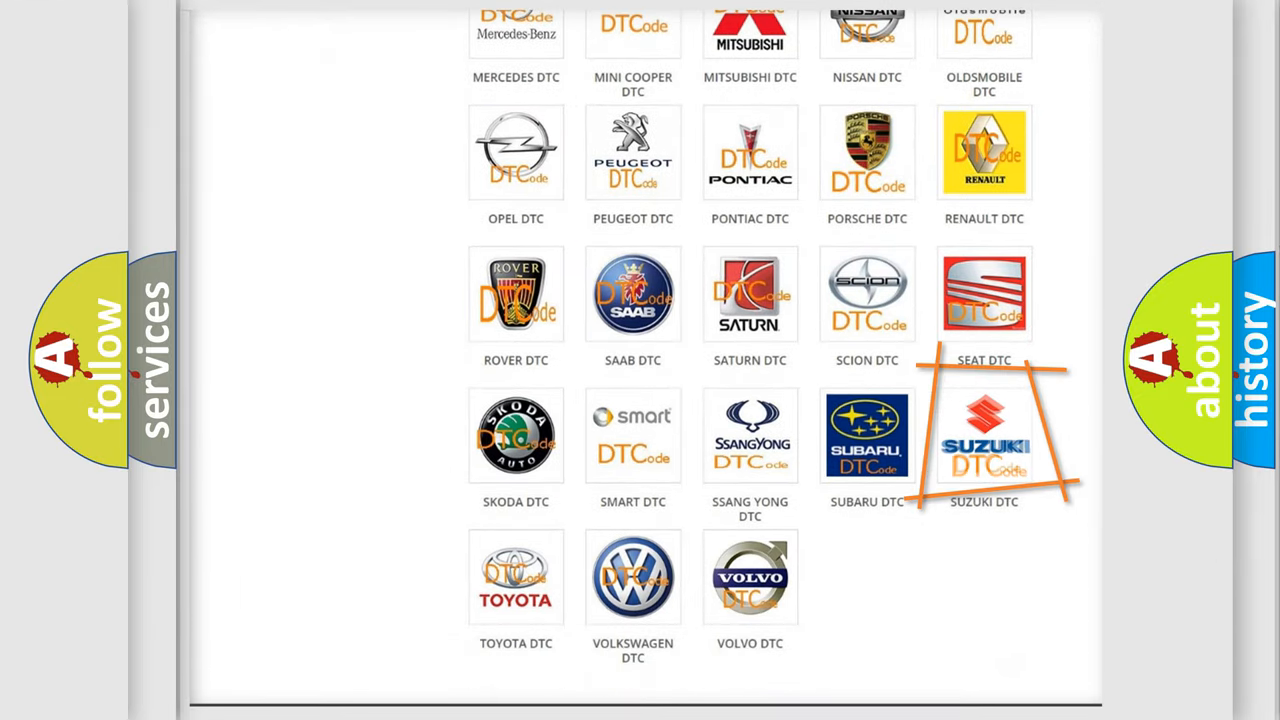